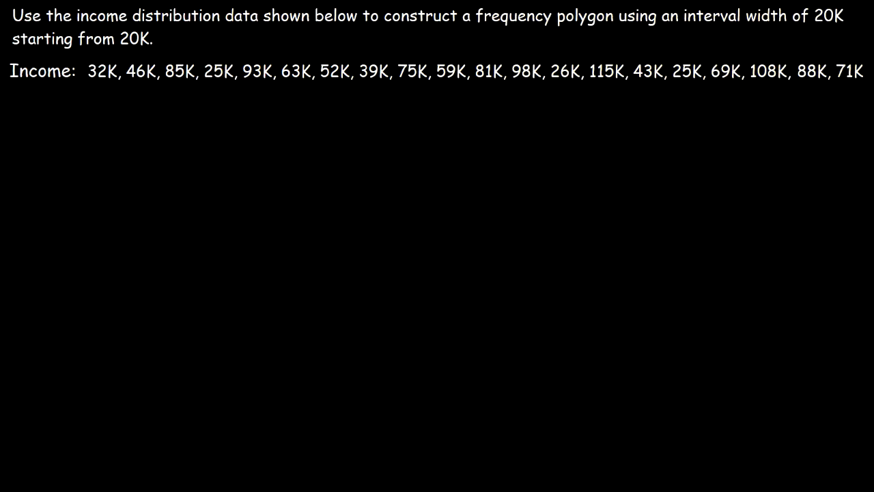
# - Begin handwriting the Income heading ('Inc') below the problem text
pyautogui.moveTo(95, 90); pyautogui.dragTo(164, 90)
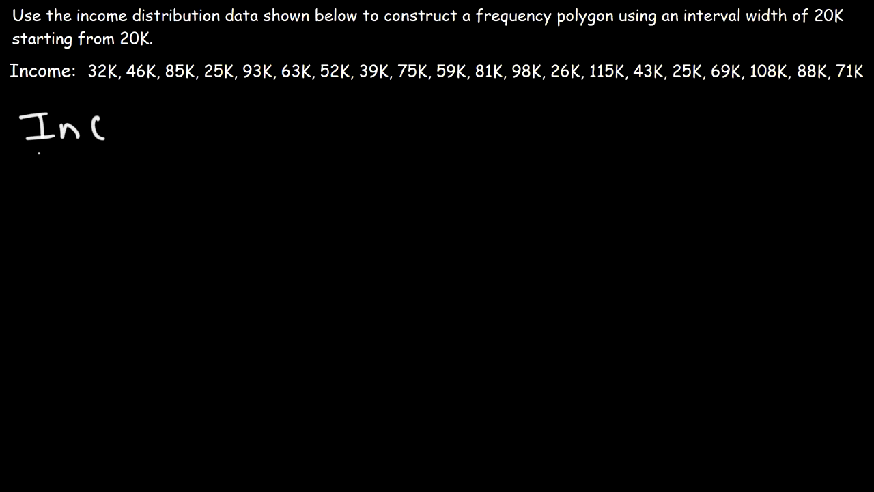
# - Finish the Income heading, draw the table's header and divider lines, and add the freq. column heading
pyautogui.moveTo(19, 149); pyautogui.dragTo(258, 145)
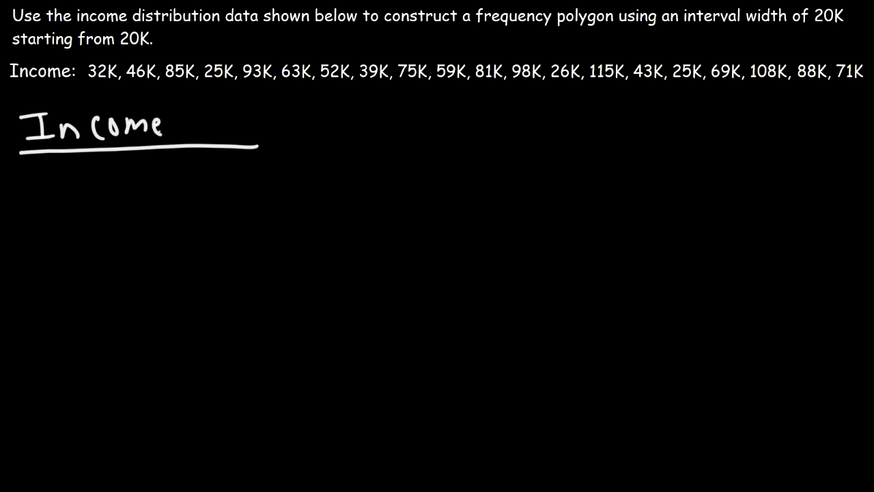
pyautogui.moveTo(175, 102); pyautogui.dragTo(389, 148)
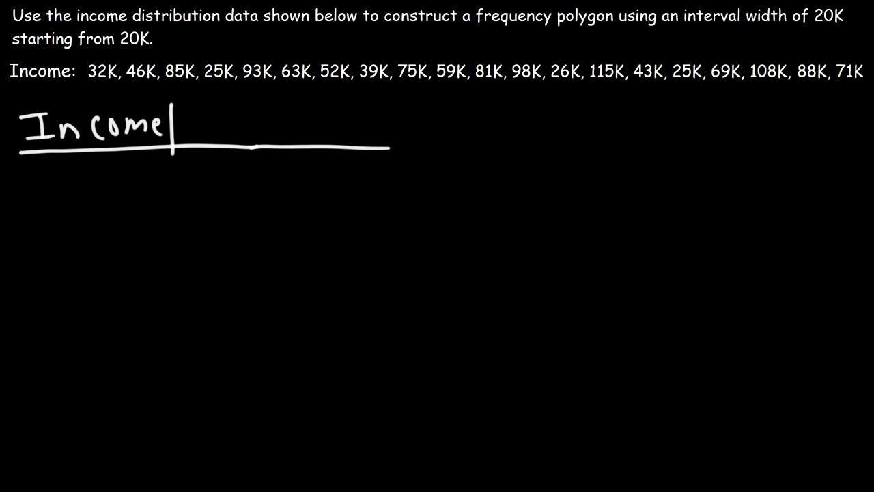
pyautogui.moveTo(176, 136); pyautogui.dragTo(176, 472)
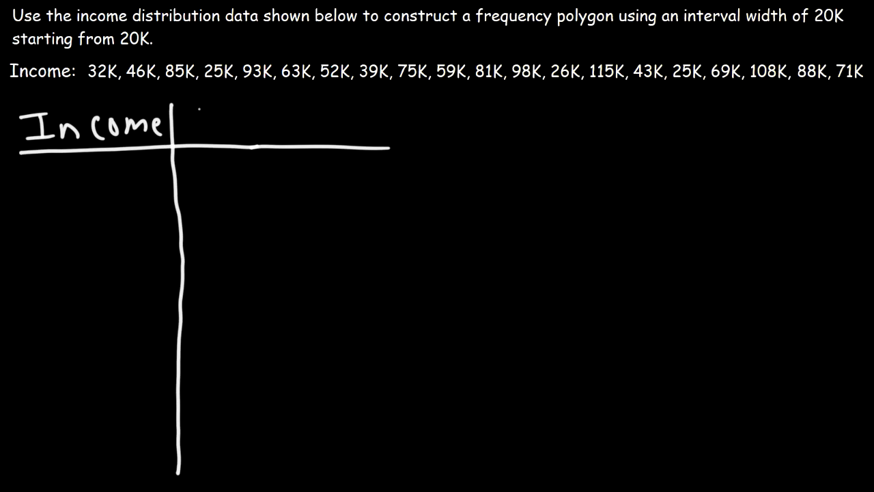
pyautogui.write('freq.')
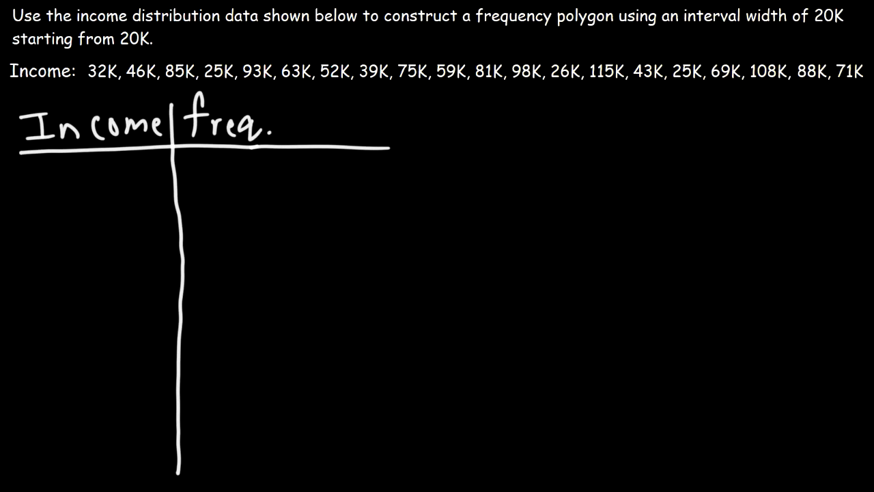
# - Write the first two income intervals 20K–40K and 40K–60K in the Income column
pyautogui.write('20K')
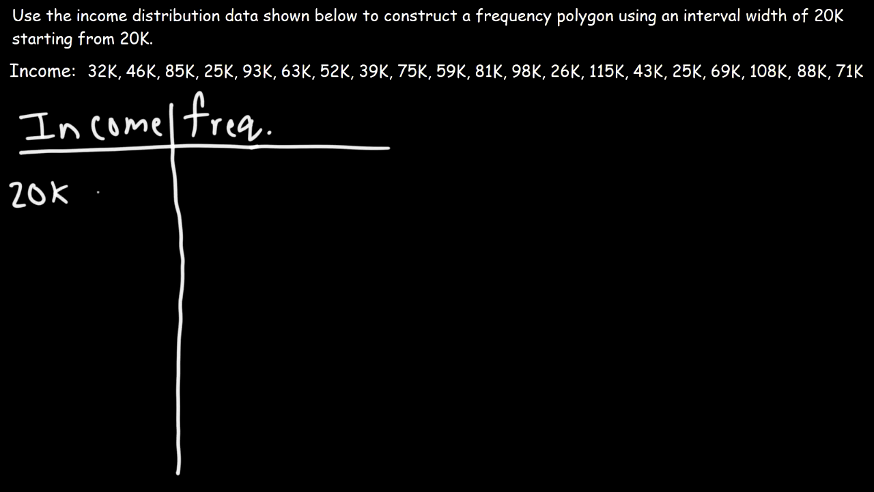
pyautogui.write('-40K')
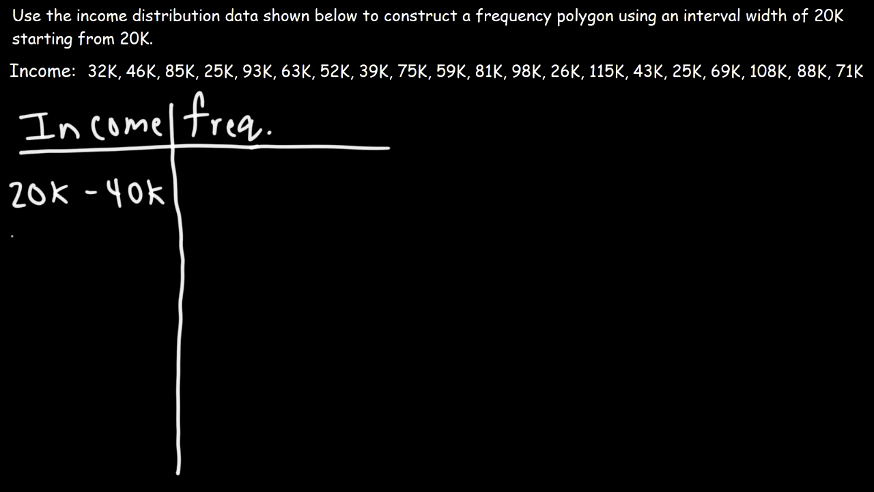
pyautogui.write('40k')
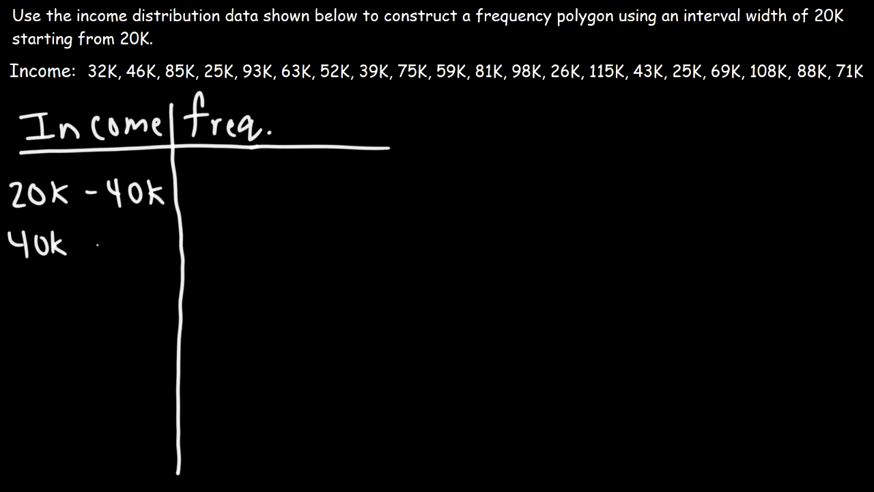
pyautogui.write('- 60k')
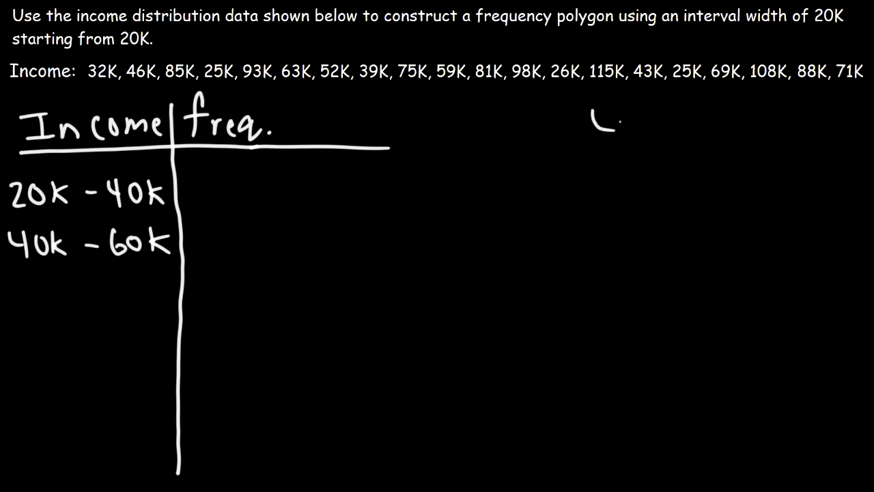
pyautogui.write('40k')
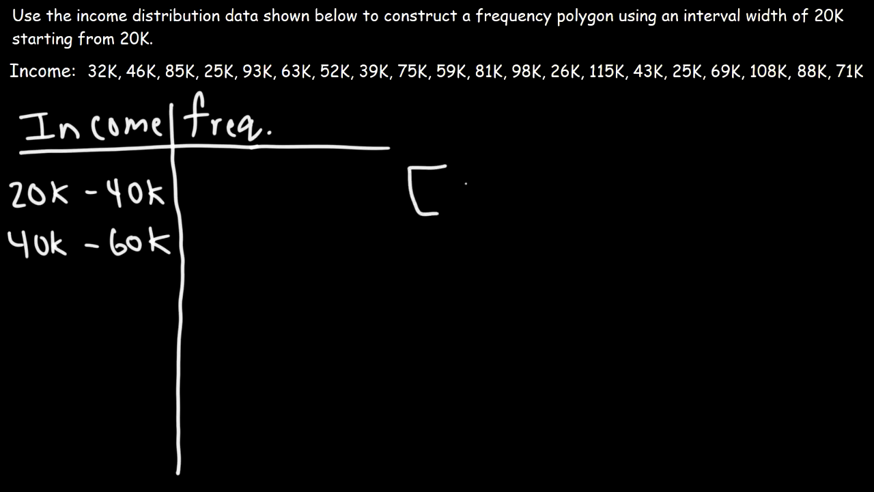
pyautogui.write('20K,')
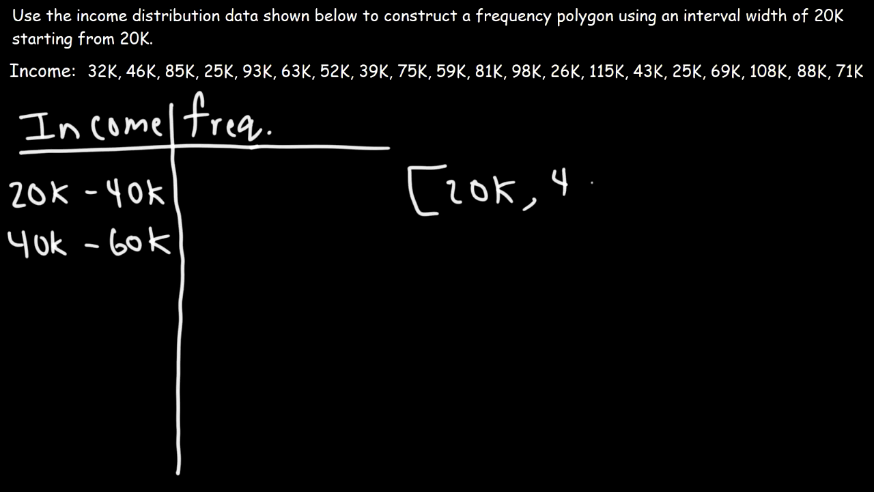
pyautogui.write('40K)')
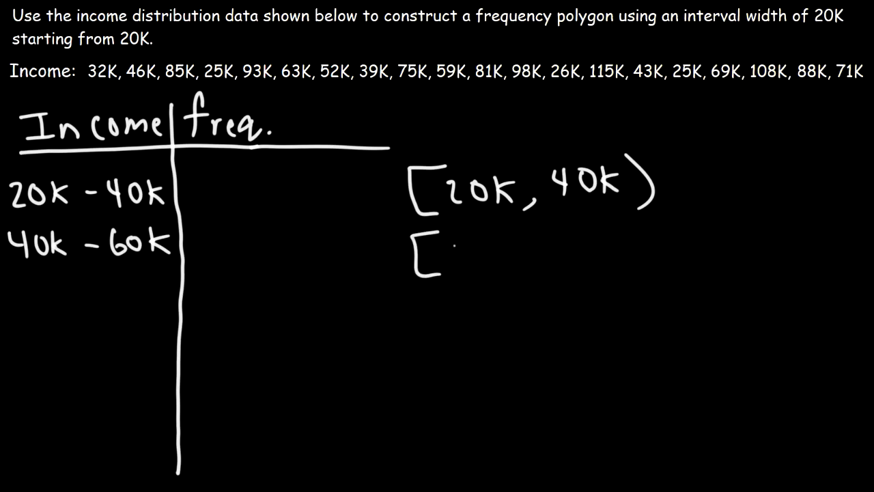
pyautogui.write('40k')
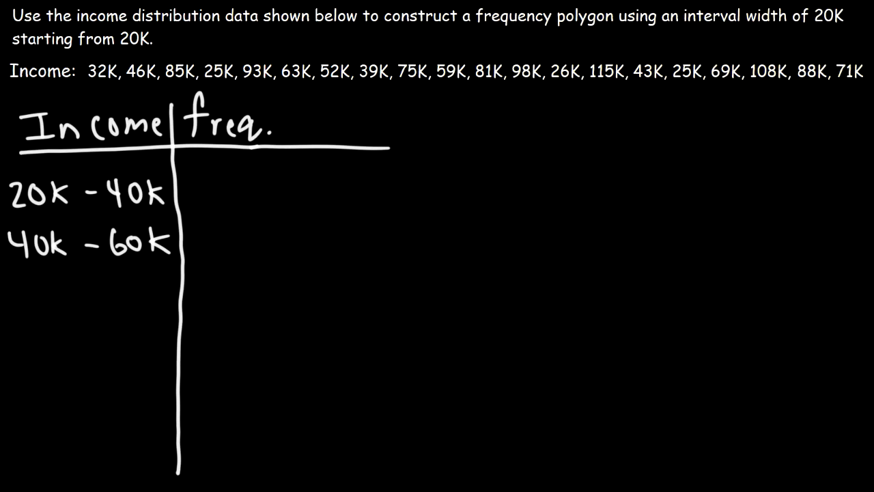
pyautogui.write('I < (')
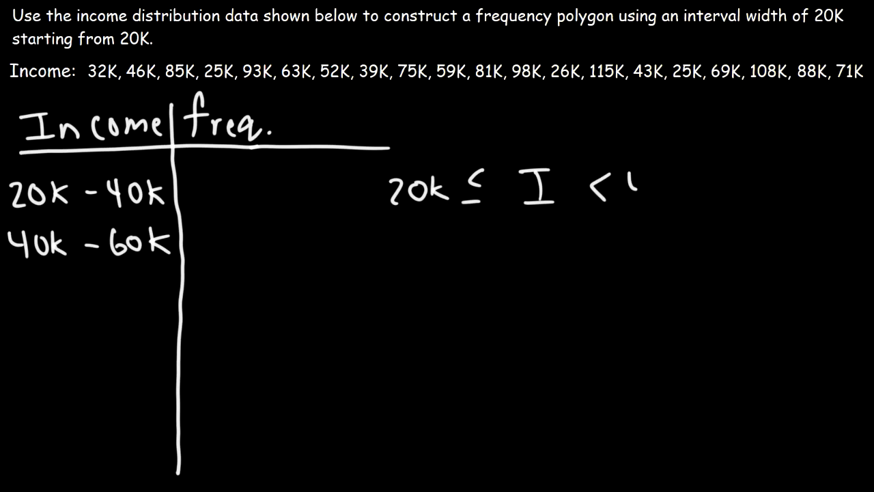
pyautogui.write('40K')
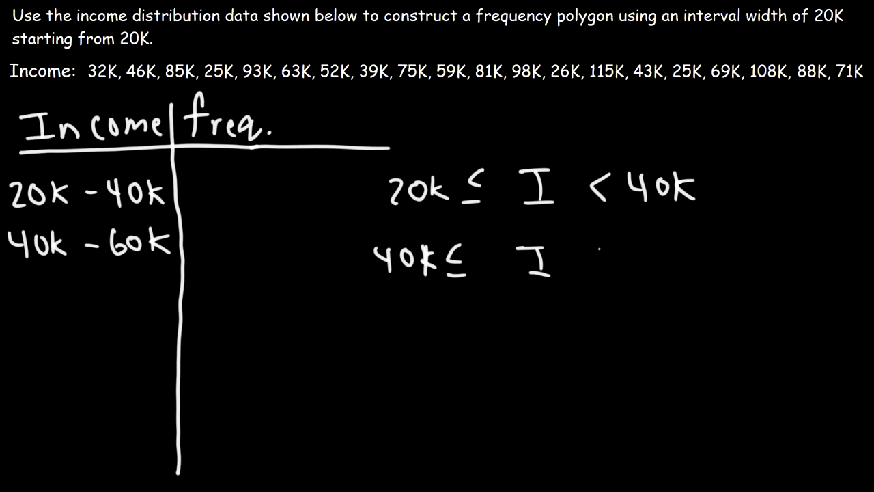
pyautogui.write('< 60k')
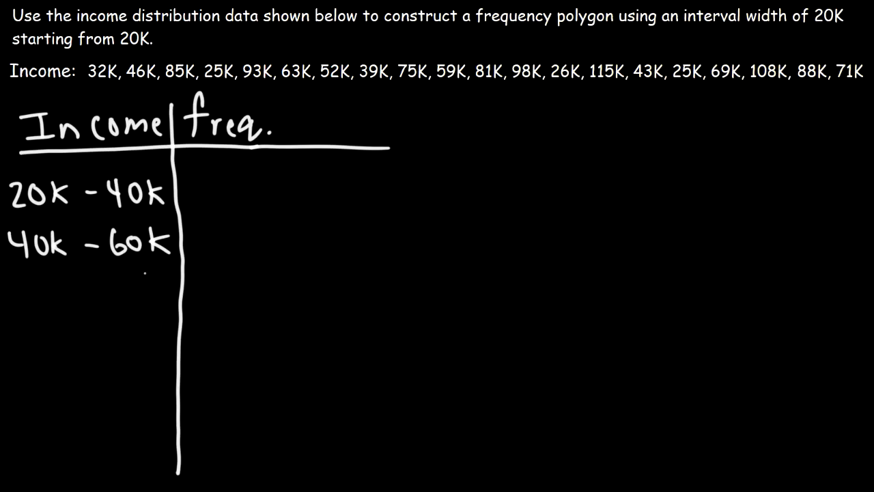
# - Write the intervals 60K–80K, 80K–100K and 100K–120K under the existing rows
pyautogui.write('60k')
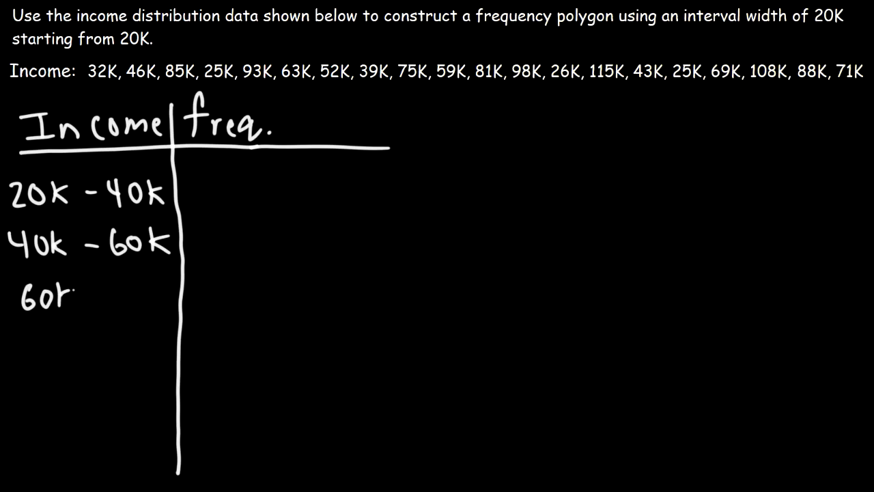
pyautogui.write('- 80k')
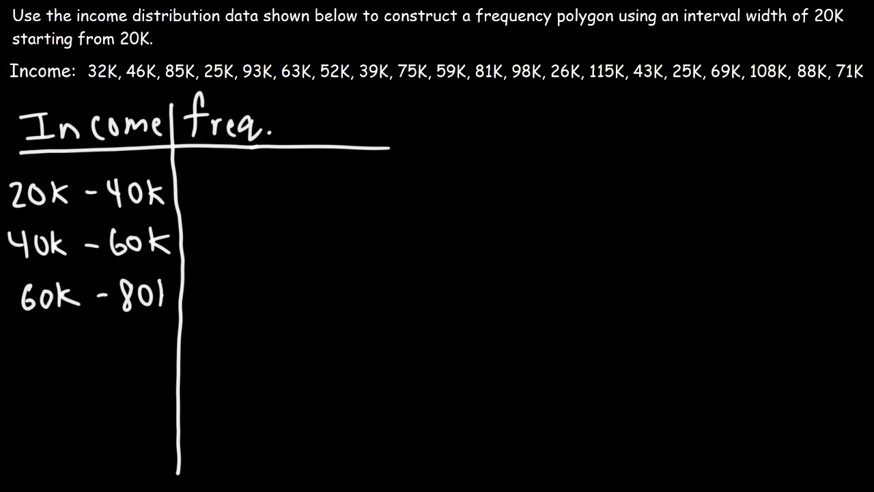
pyautogui.write('80 k - 100k')
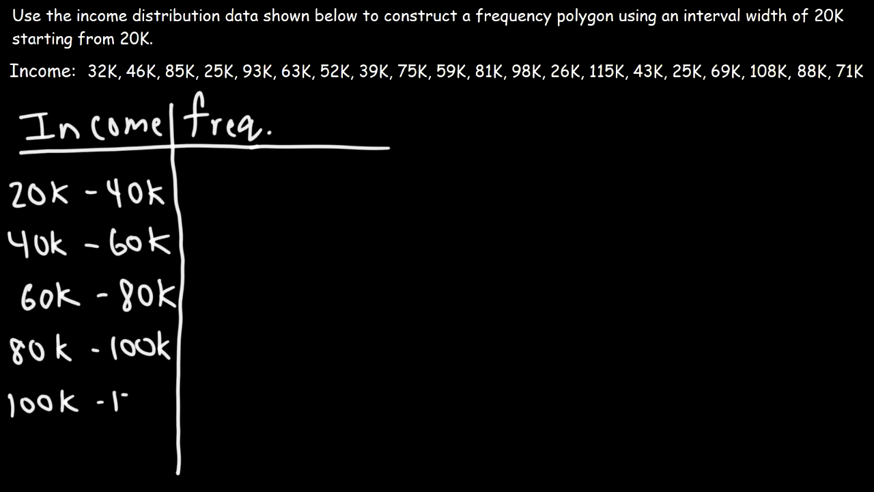
pyautogui.write('120k')
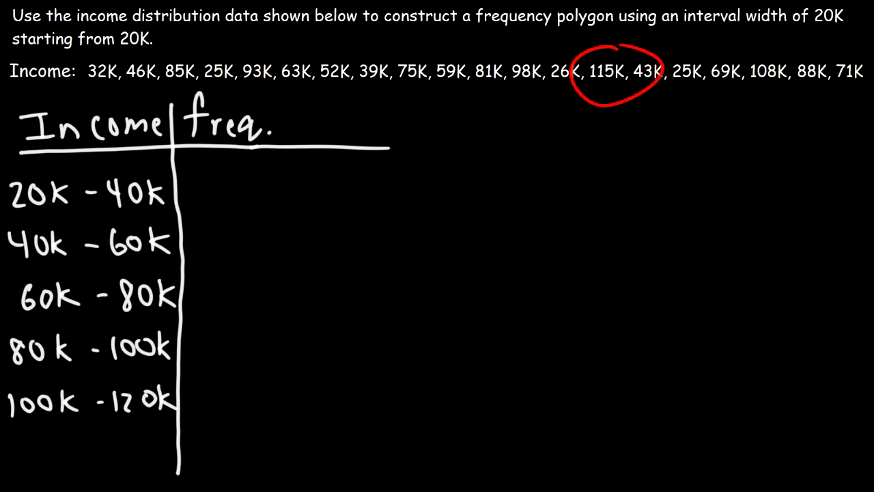
pyautogui.click(615, 71)
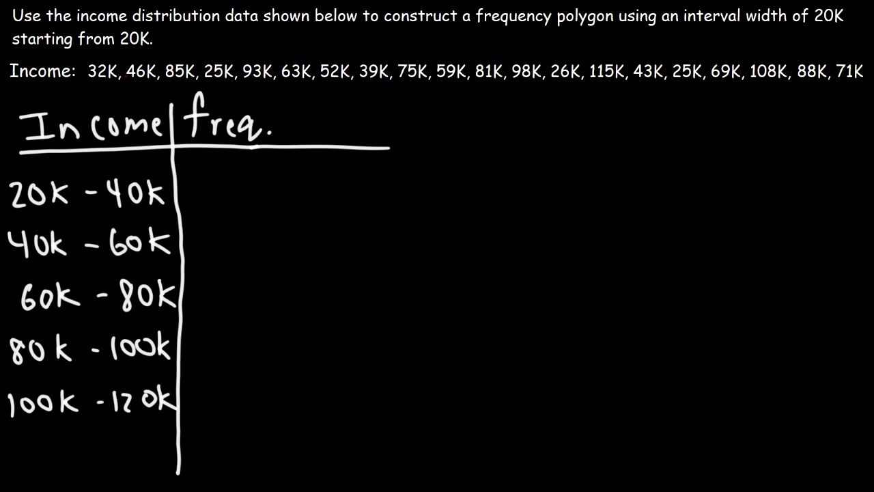
# - Cross off 32K, 25K, 39K, 26K and 25K and record frequency 5 for 20K–40K
pyautogui.moveTo(82, 82); pyautogui.dragTo(106, 65)
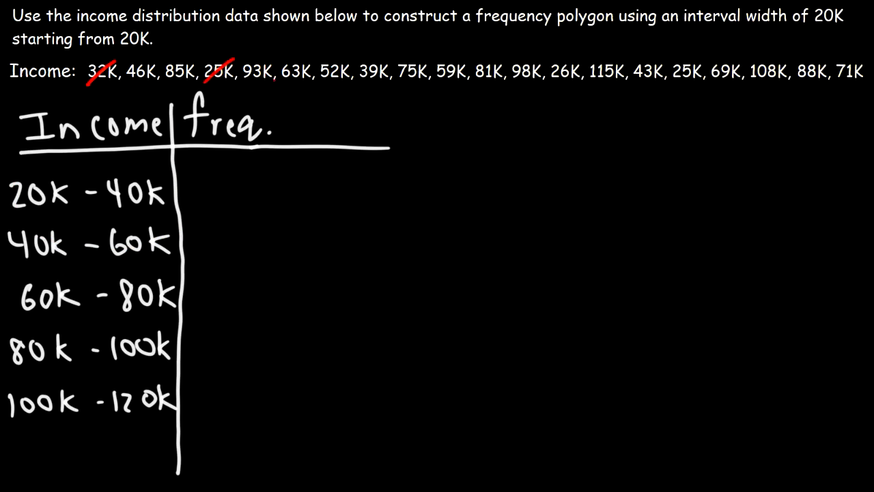
pyautogui.moveTo(356, 65); pyautogui.dragTo(380, 74)
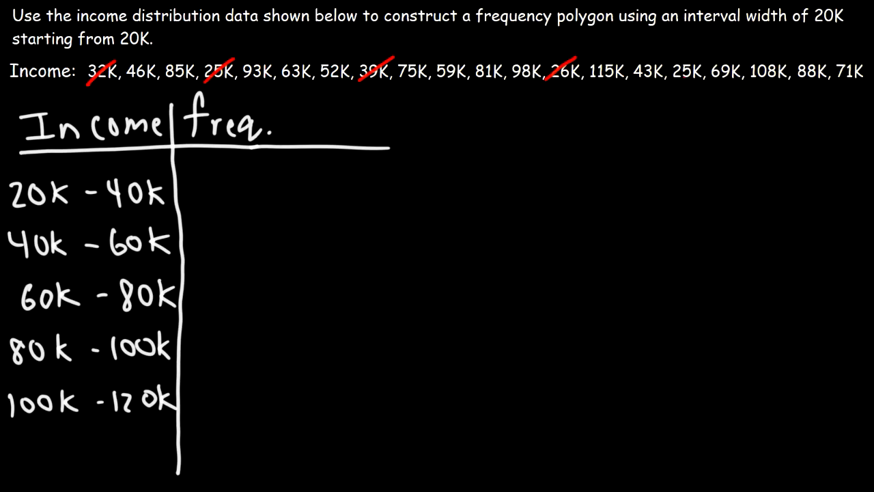
pyautogui.click(673, 71)
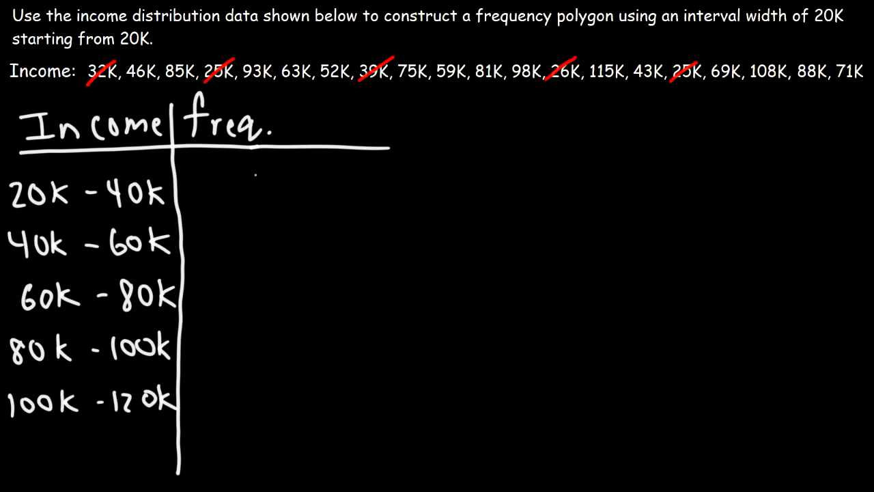
pyautogui.write('5')
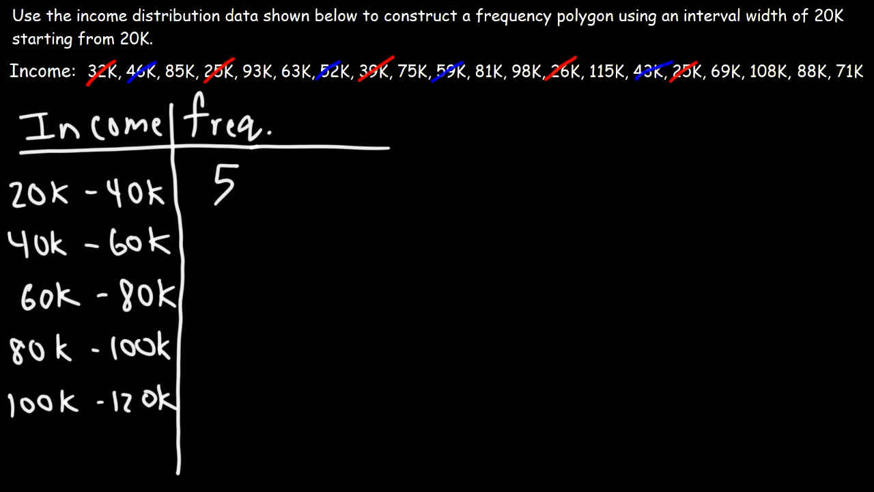
# - Write the remaining frequencies 4, 4, 5 and 2 and start a third column
pyautogui.write('4')
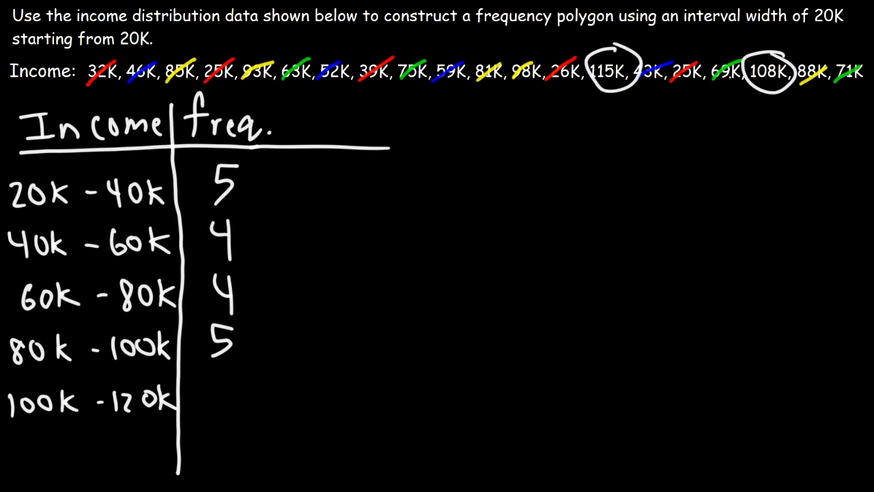
pyautogui.write('2')
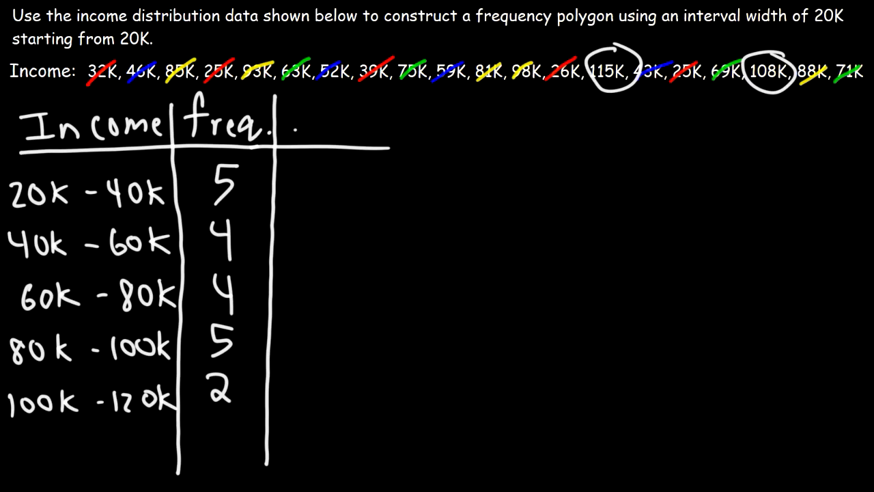
# - Head the new column Mid. and work the midpoint calculation with 20, 40, 60 on the side
pyautogui.write('Mid..')
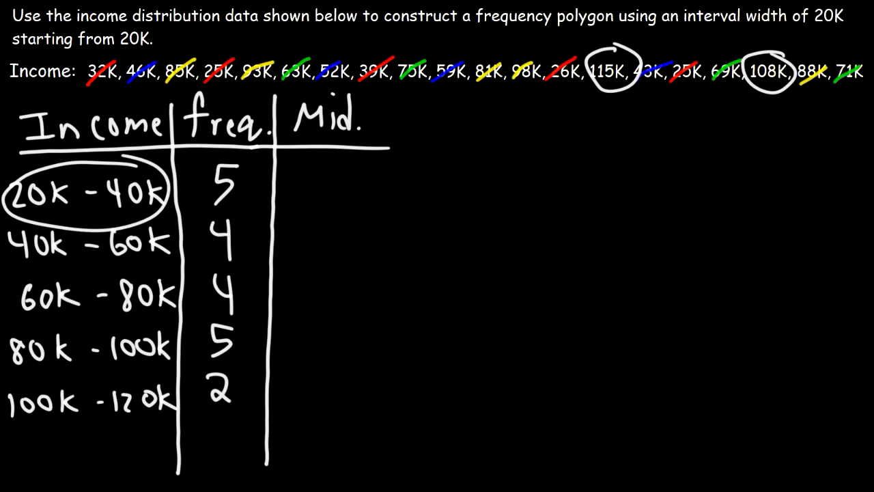
pyautogui.write('20 +')
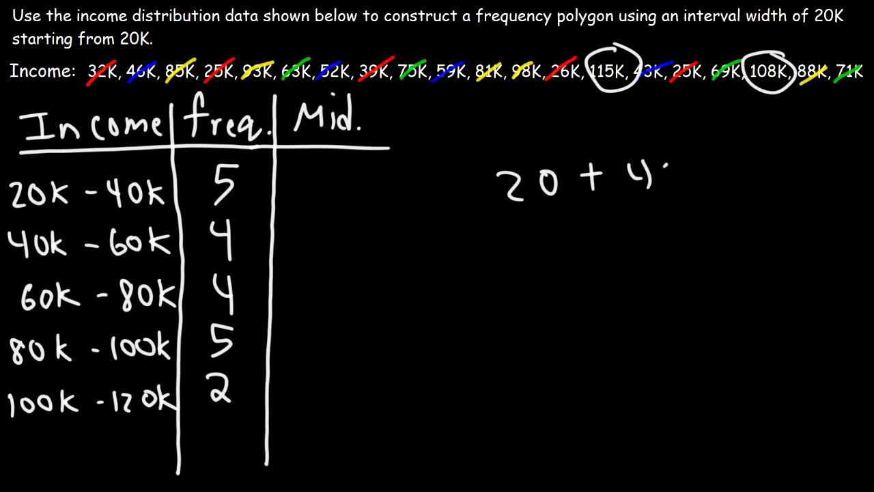
pyautogui.write('40')
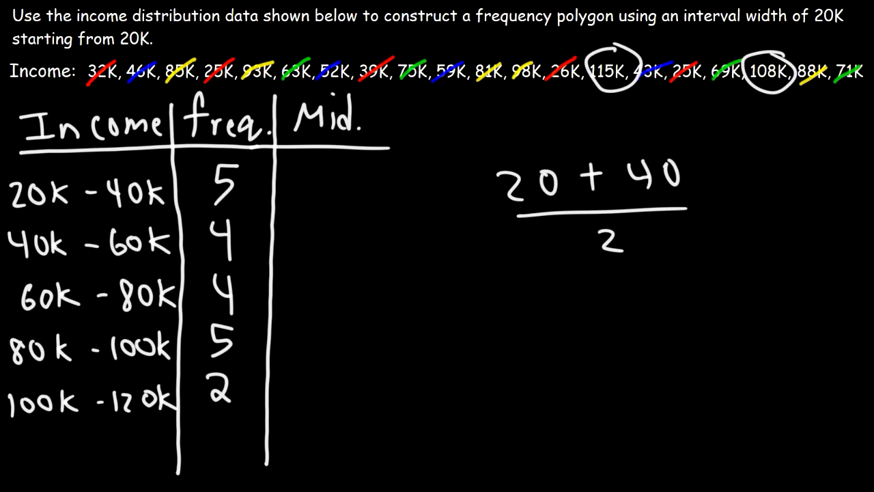
pyautogui.write('60')
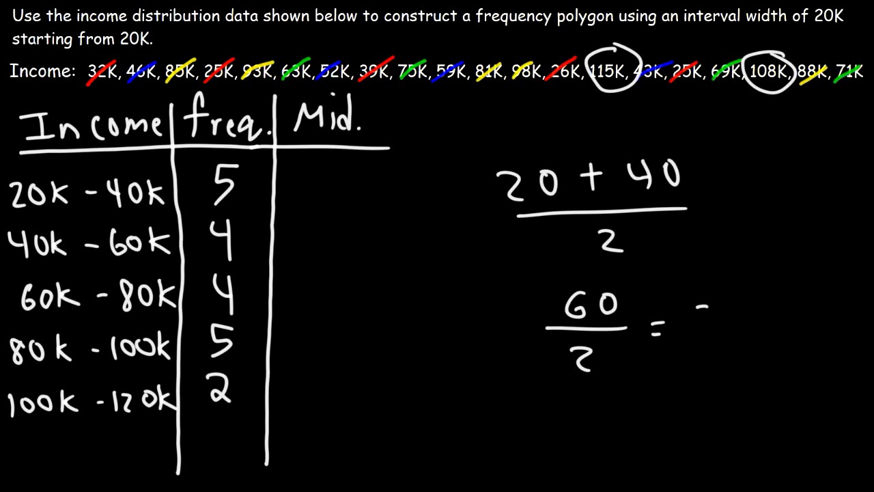
pyautogui.write('3')
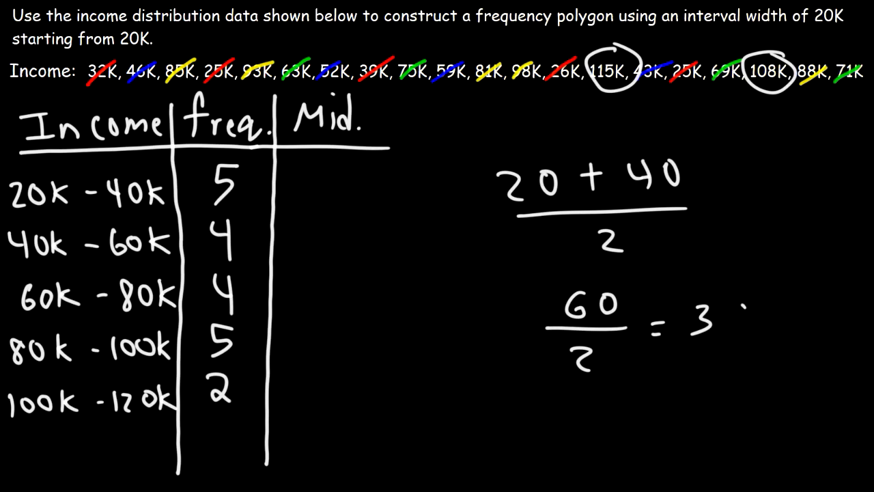
pyautogui.write('30')
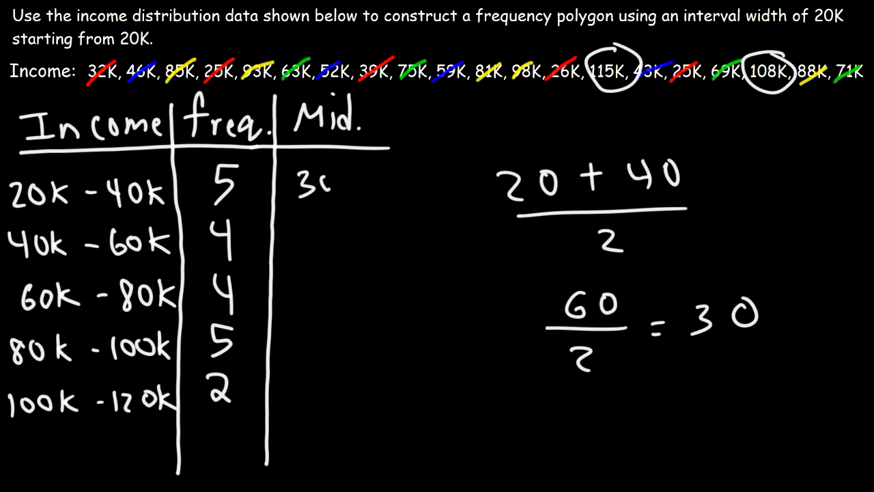
# - Fill the Mid. column with 30K, 50K, 70K, 90K and 110K and remove the red circle around 20K–40K
pyautogui.write('30K')
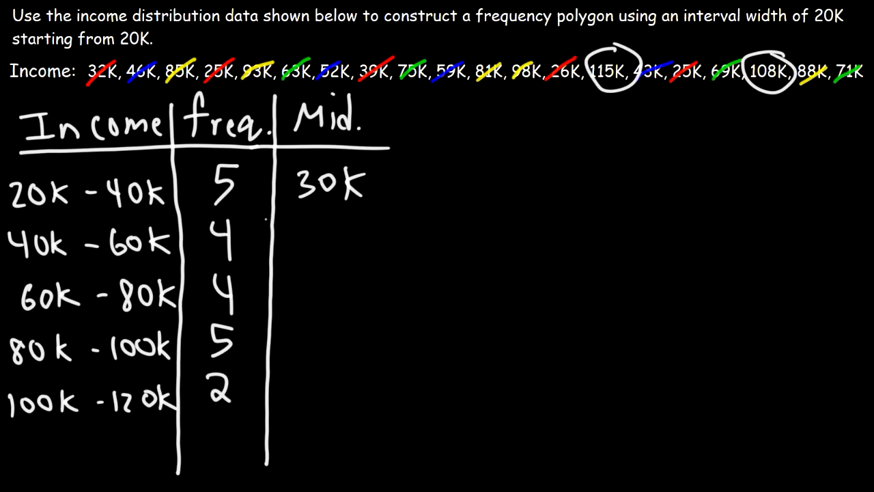
pyautogui.write('50k')
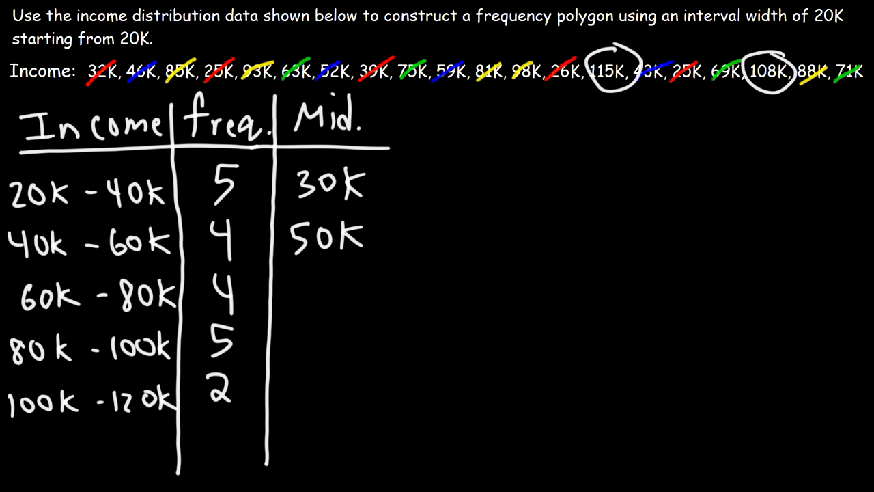
pyautogui.write('7')
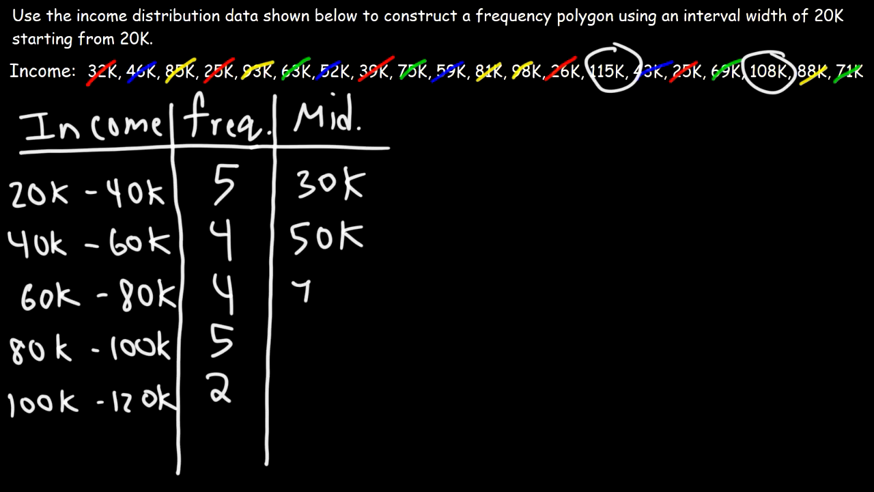
pyautogui.write('70K')
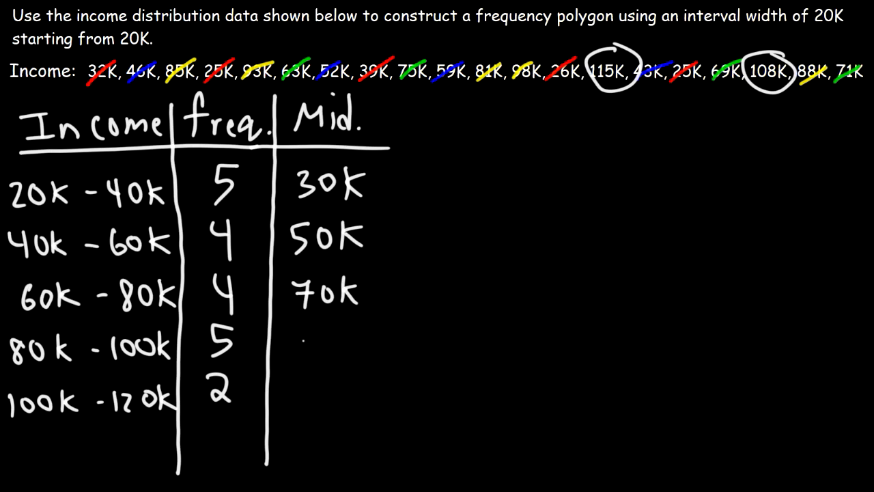
pyautogui.write('90K')
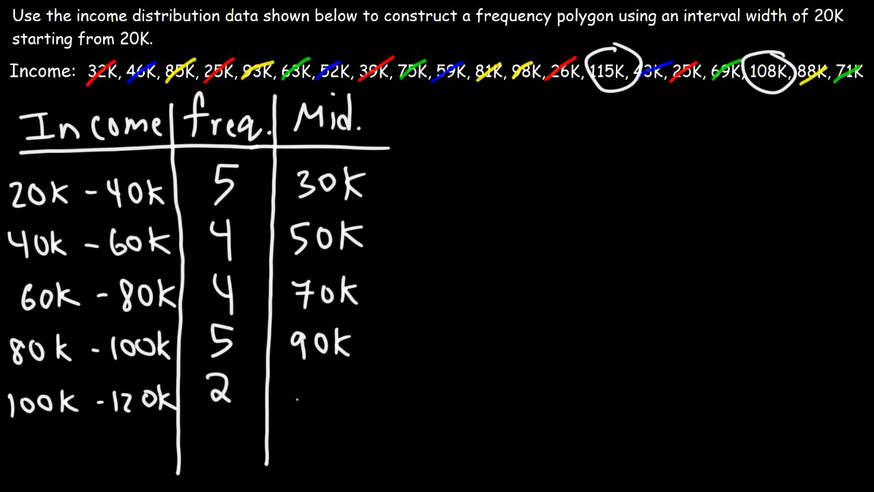
pyautogui.write('110K')
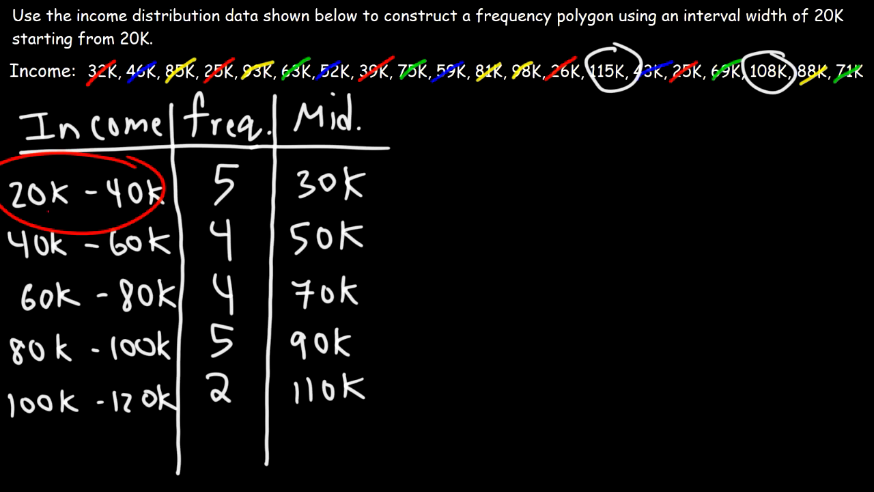
pyautogui.click(82, 192)
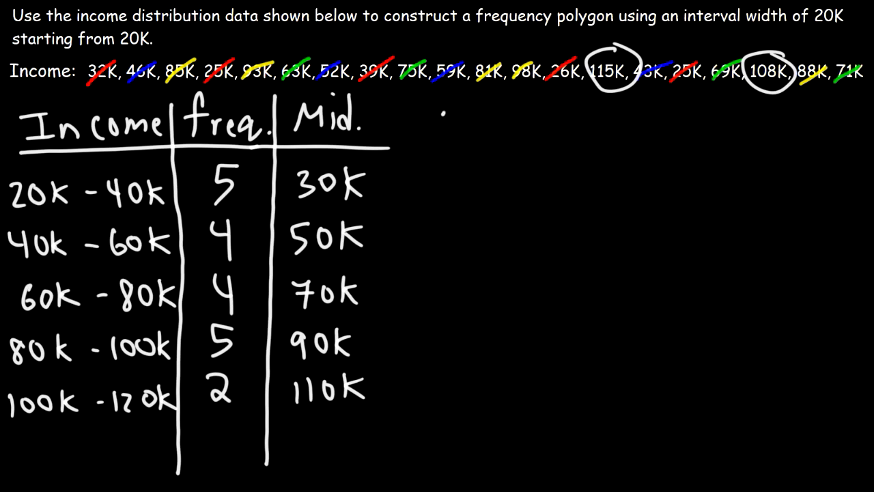
# - Draw the frequency and income axes, label them F and Income in red, and return to white ink
pyautogui.moveTo(462, 391); pyautogui.dragTo(451, 93)
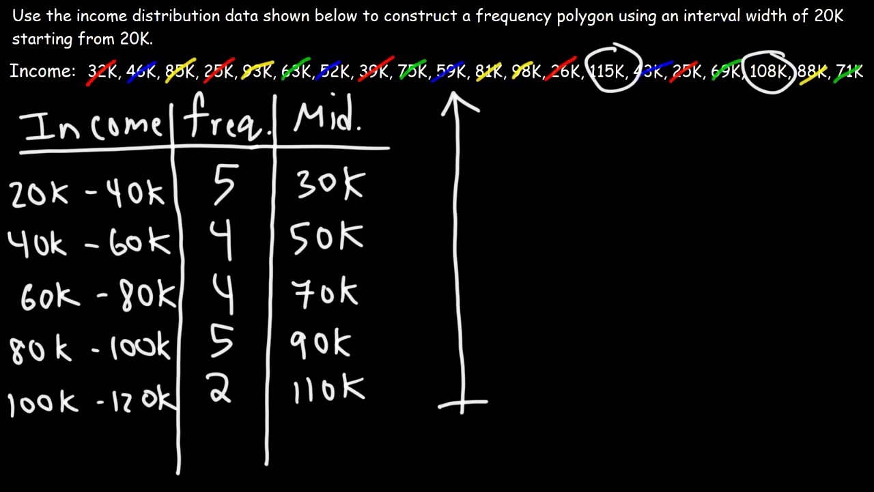
pyautogui.moveTo(451, 403); pyautogui.dragTo(834, 401)
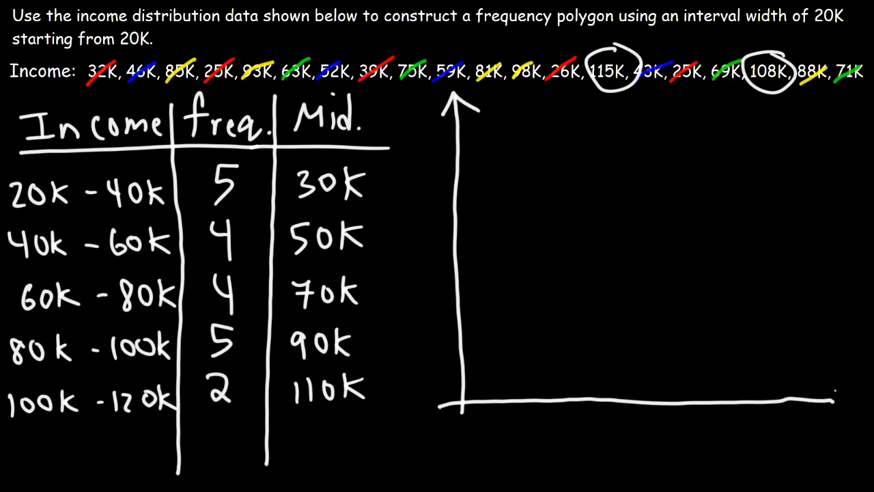
pyautogui.moveTo(785, 402); pyautogui.dragTo(847, 402)
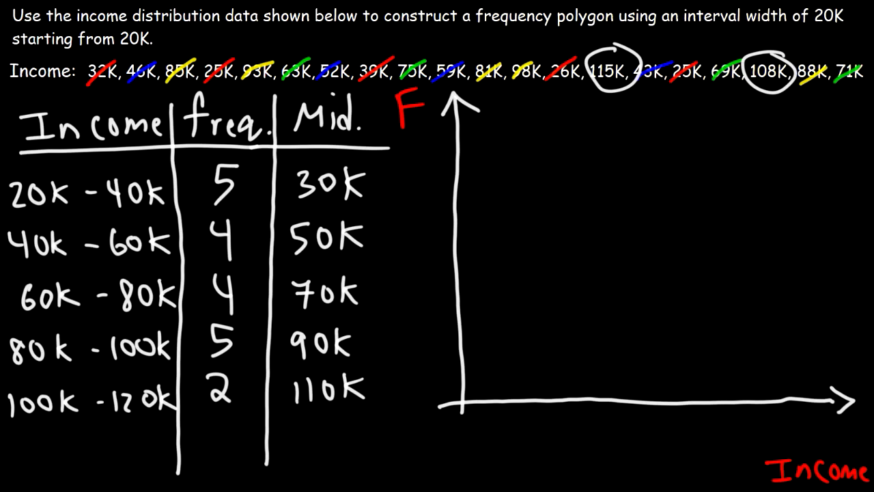
pyautogui.click(487, 407)
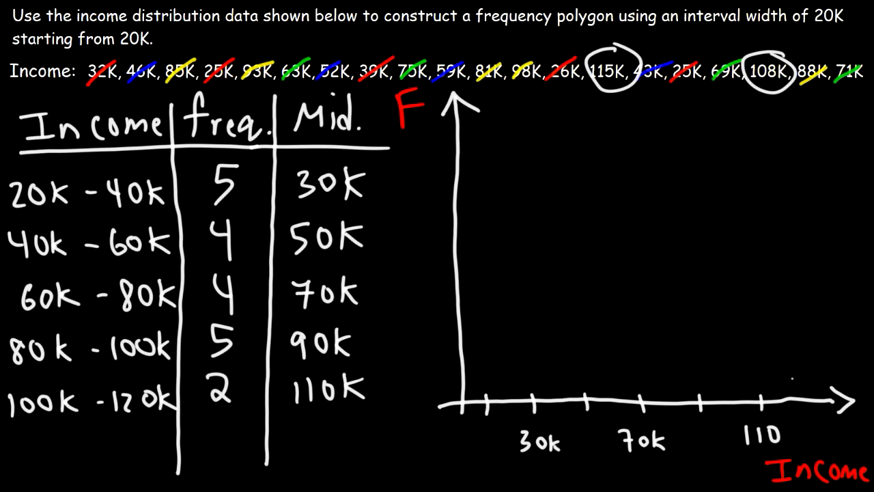
# - Add 10k and 130k to the income axis and mark 5 on the ticked frequency axis
pyautogui.moveTo(499, 423); pyautogui.dragTo(567, 465)
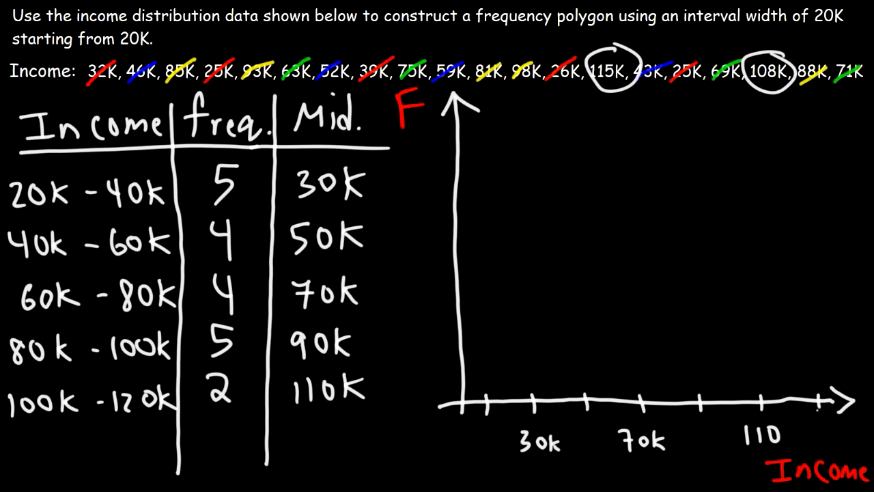
pyautogui.write('10k')
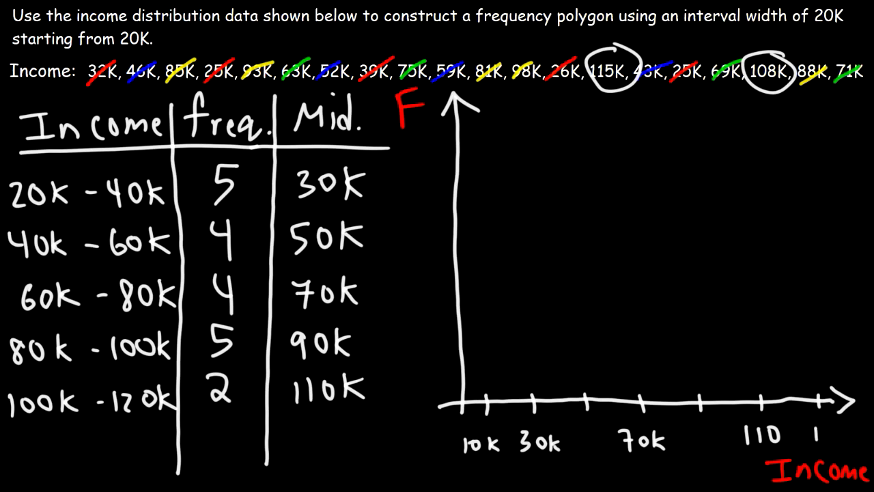
pyautogui.write('130k')
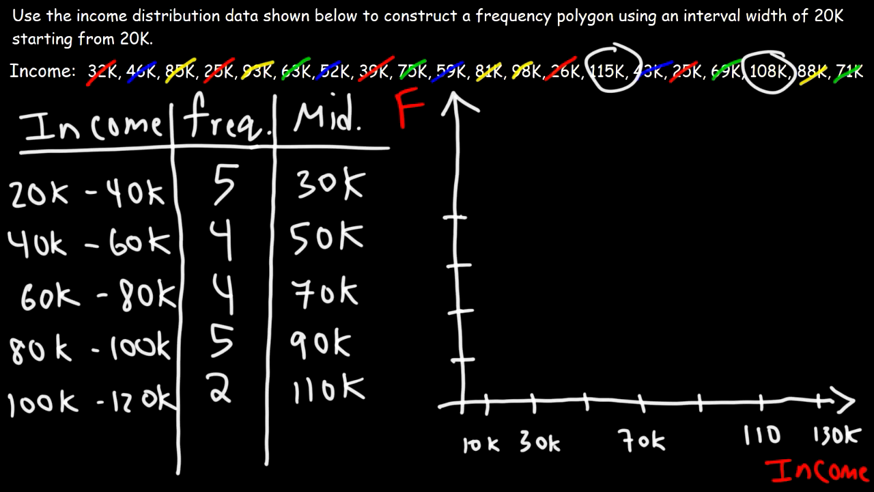
pyautogui.write('5')
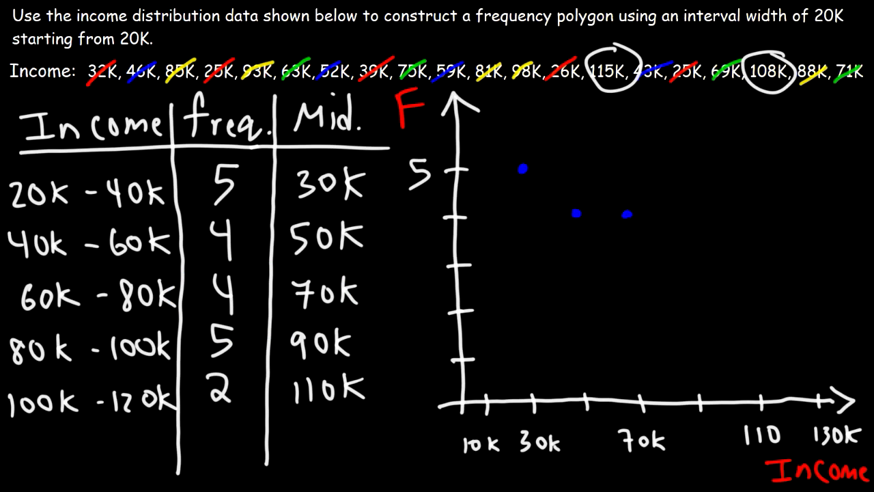
# - Plot the 90K point at 5, the 110K point at 2, and zero points at 10k and 130k
pyautogui.moveTo(184, 317); pyautogui.dragTo(335, 317)
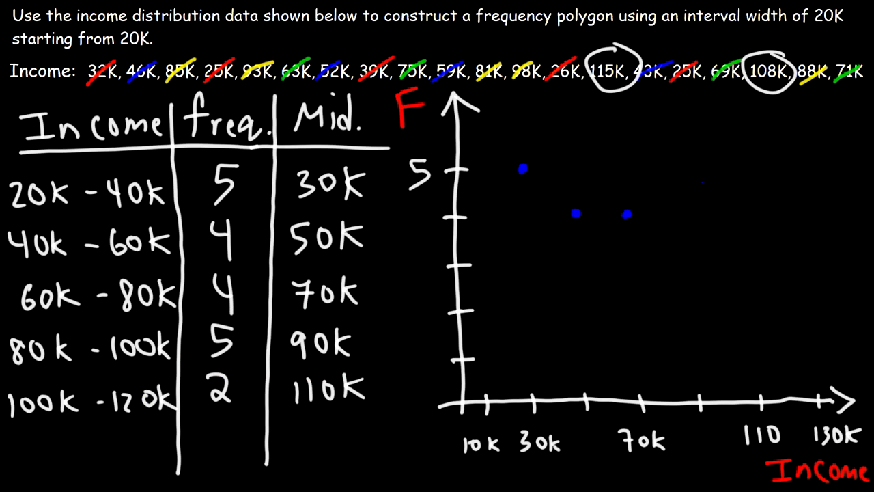
pyautogui.click(688, 166)
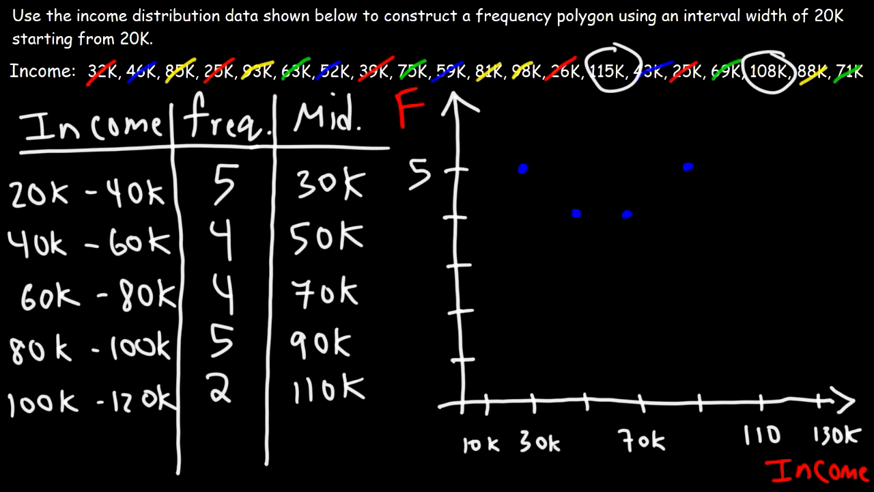
pyautogui.moveTo(314, 358); pyautogui.dragTo(349, 357)
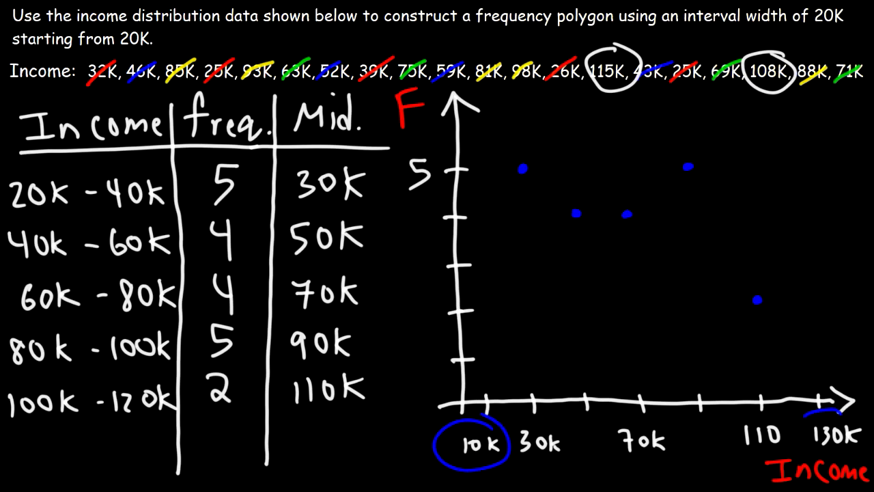
pyautogui.moveTo(806, 424); pyautogui.dragTo(861, 444)
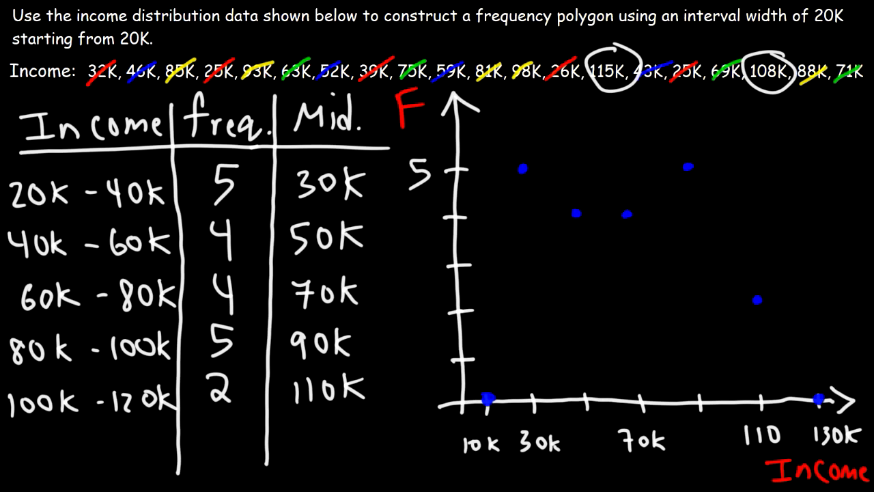
# - Join the seven points with blue segments from 10k to 130k and mark the 10k endpoint in red
pyautogui.moveTo(489, 399); pyautogui.dragTo(525, 169)
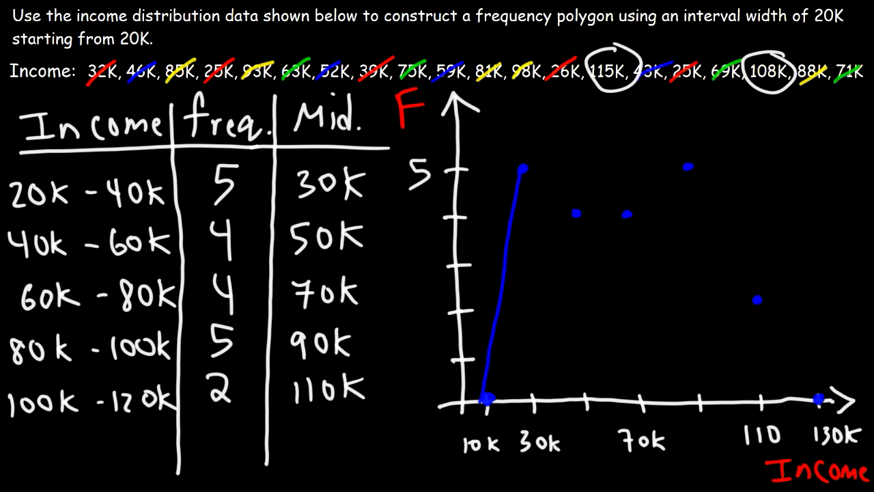
pyautogui.moveTo(522, 170); pyautogui.dragTo(626, 216)
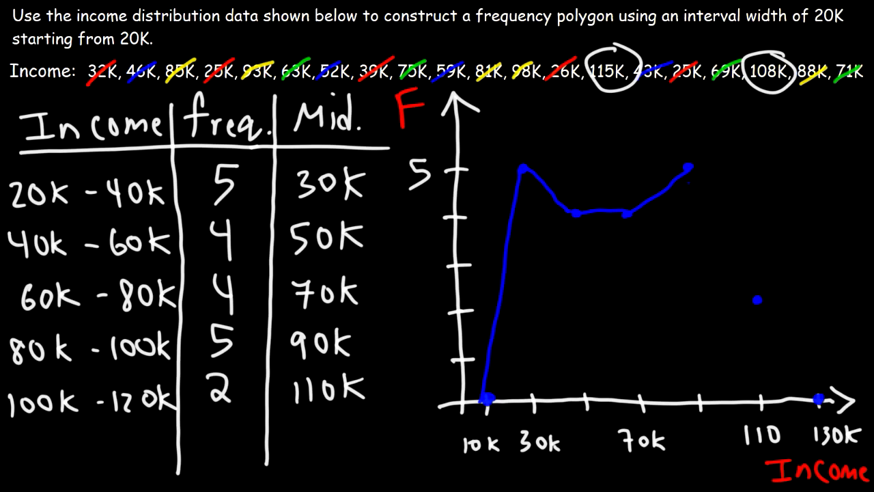
pyautogui.moveTo(689, 169); pyautogui.dragTo(757, 301)
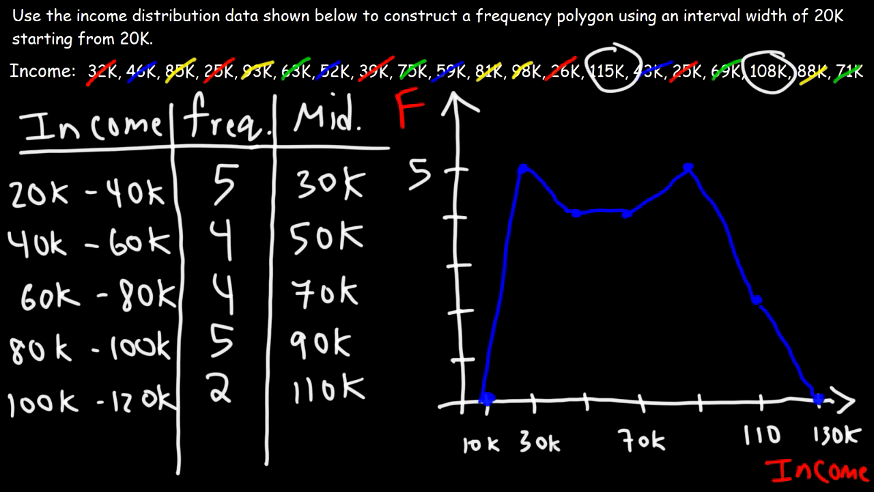
pyautogui.moveTo(88, 93); pyautogui.dragTo(735, 96)
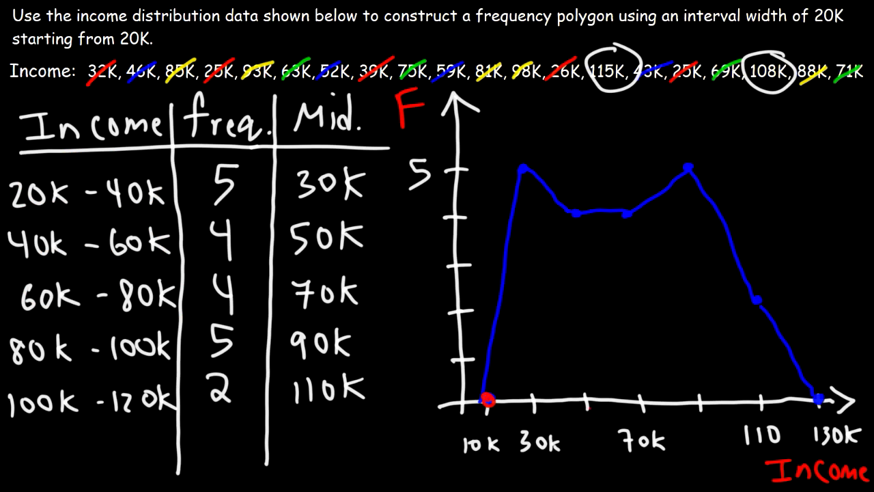
# - Dot the 130k zero-frequency endpoint in red, then clear the board for a new page
pyautogui.click(817, 399)
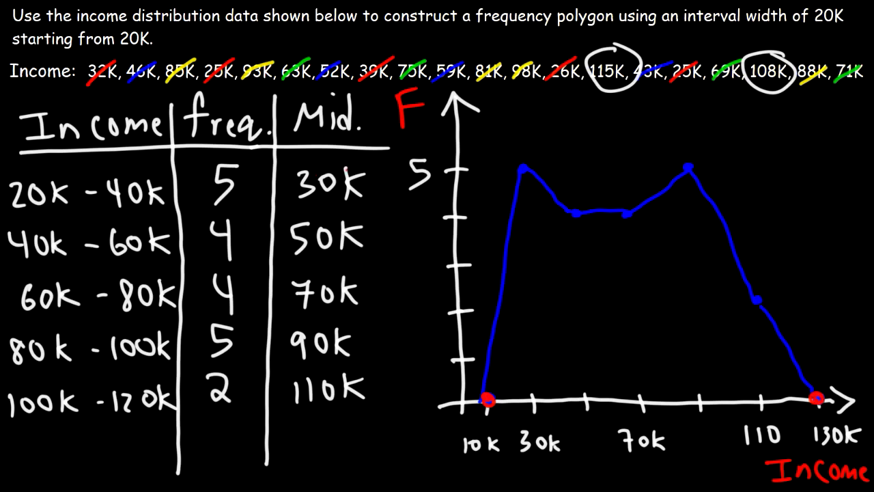
pyautogui.moveTo(308, 157); pyautogui.dragTo(328, 198)
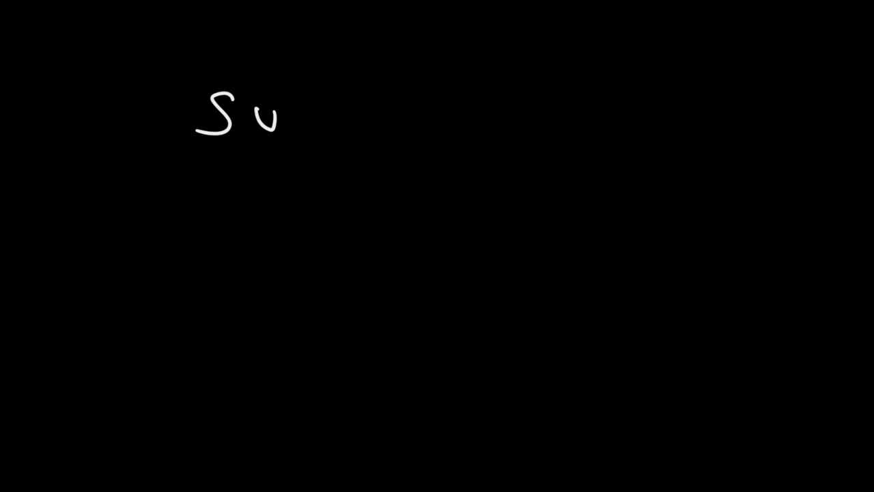
# - Handwrite 'Subscribe!', list Chemistry and Physics, and draw a red arrow pointing at the list
pyautogui.write('bscribe !')
pyautogui.write('ch')
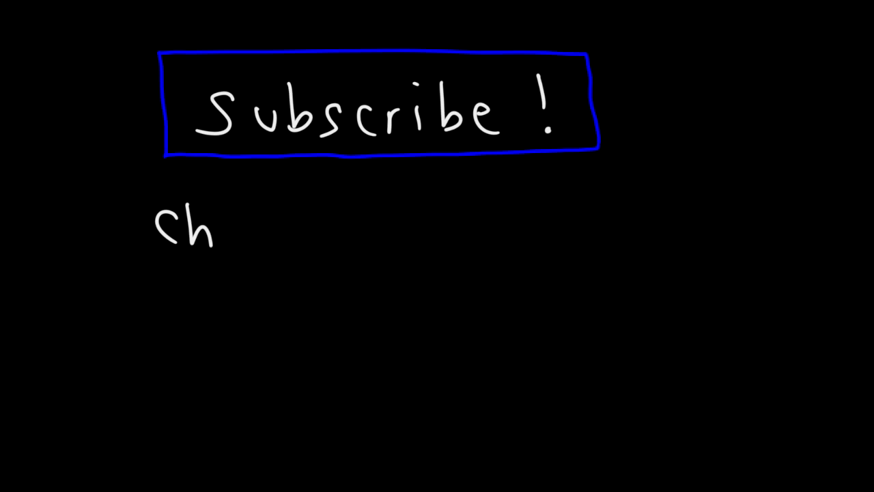
pyautogui.write('emis')
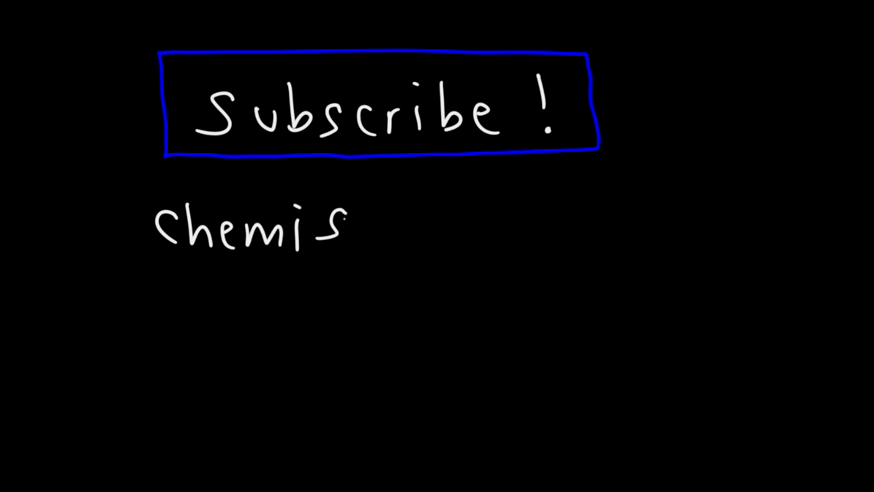
pyautogui.write('try')
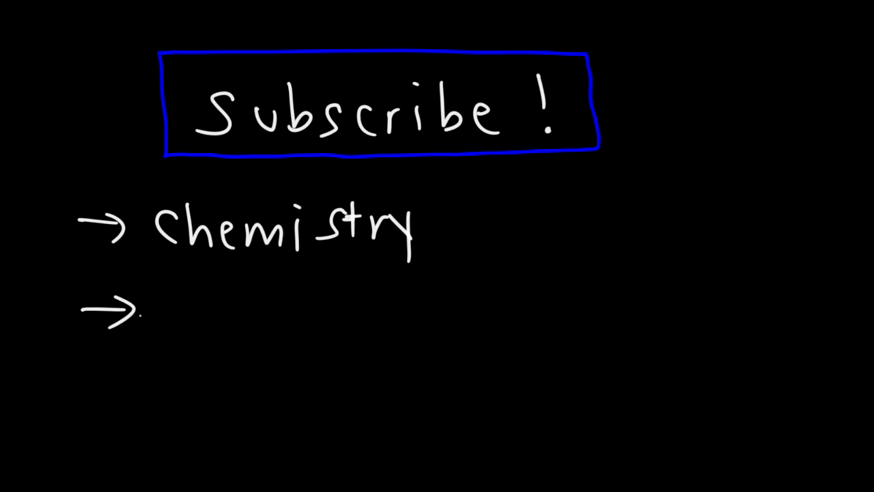
pyautogui.write('Physics')
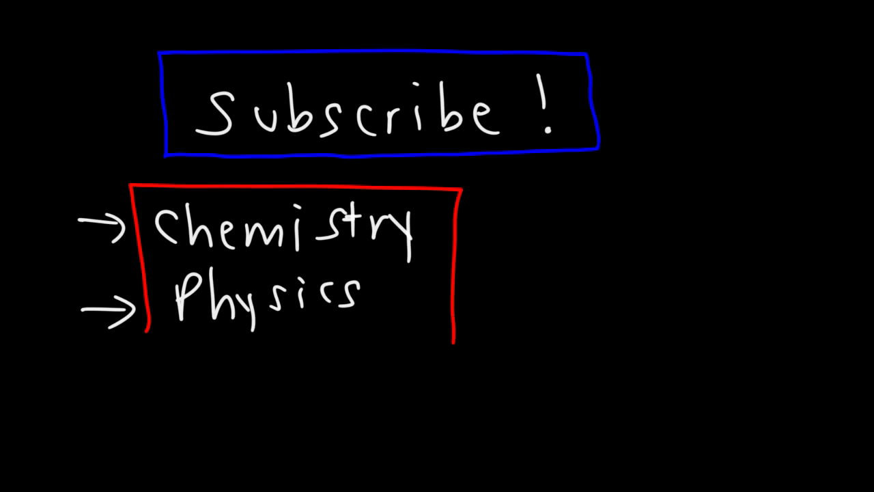
pyautogui.moveTo(670, 259); pyautogui.dragTo(520, 260)
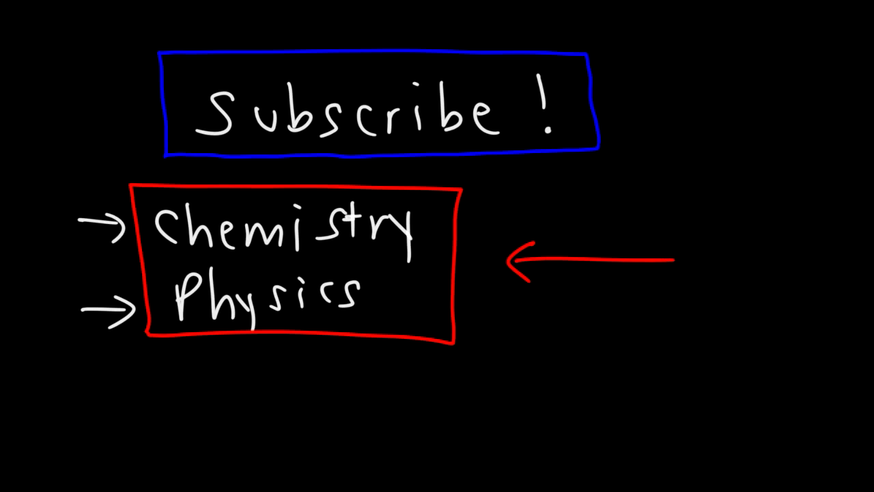